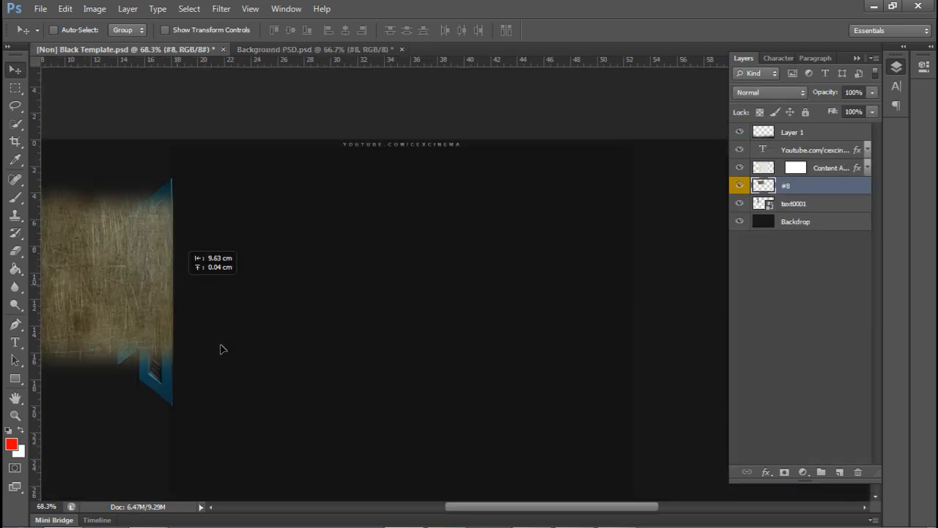
Step: Clip the grunge texture to the logo in Overlay and add the space texture in Screen
click(769, 90)
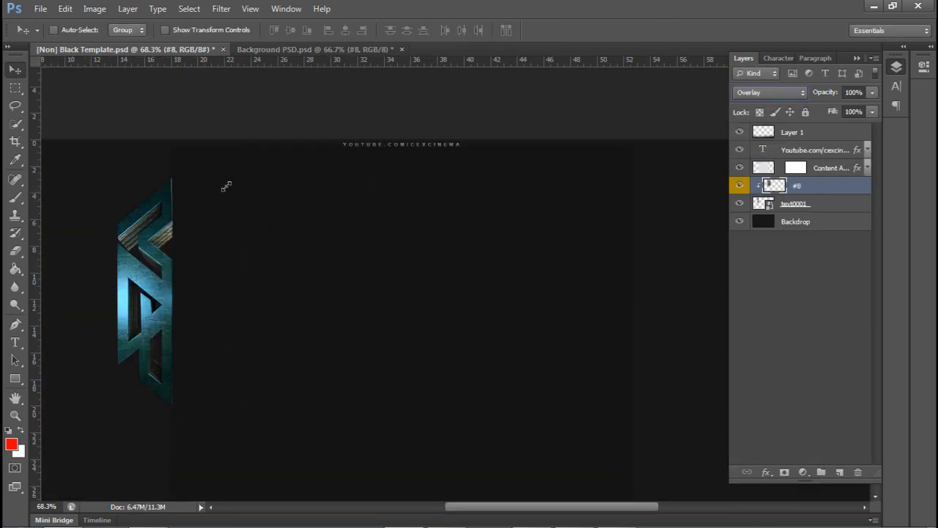
click(316, 50)
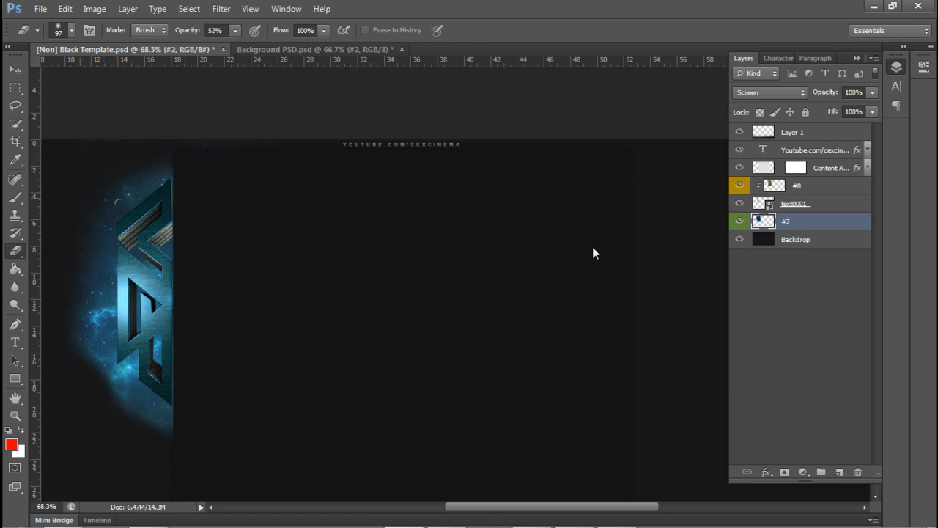
Step: Duplicate the light layer twice in Screen, then add SCAN LINES at Soft Light 55% opacity
click(15, 70)
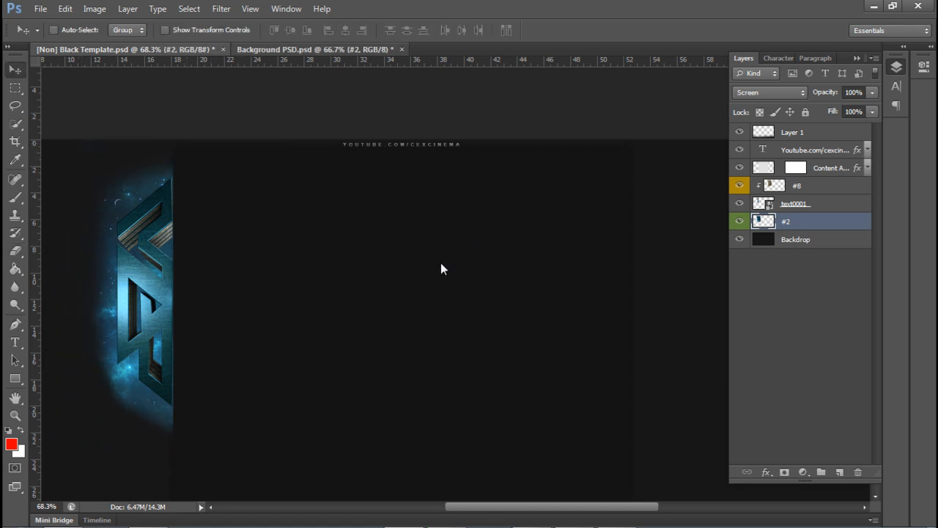
click(315, 50)
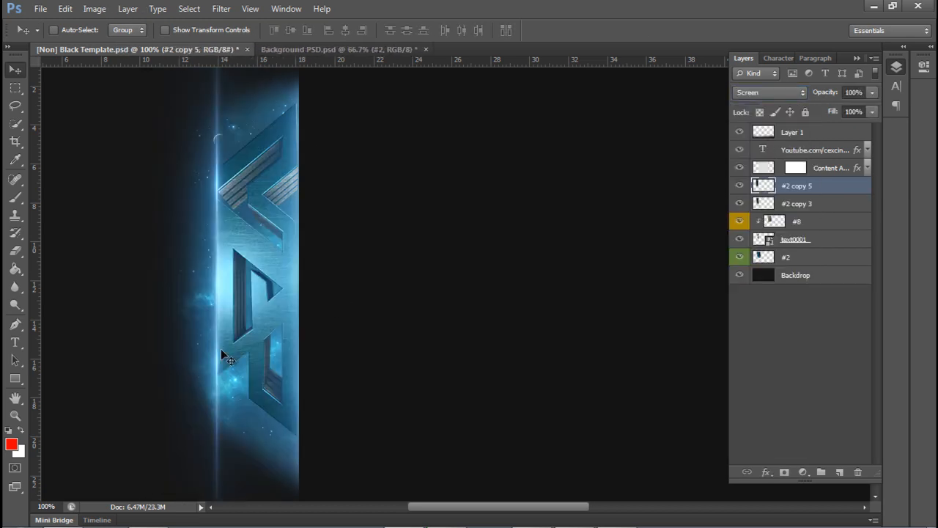
click(14, 249)
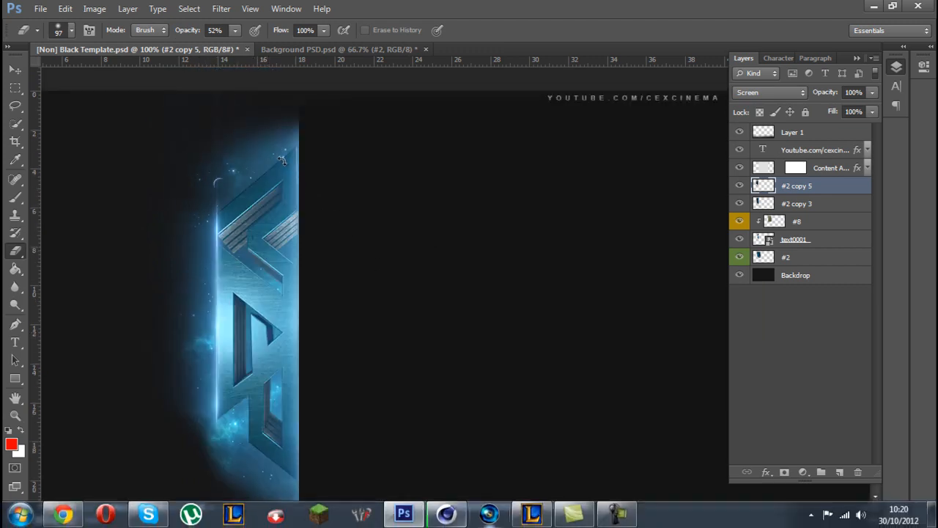
click(340, 50)
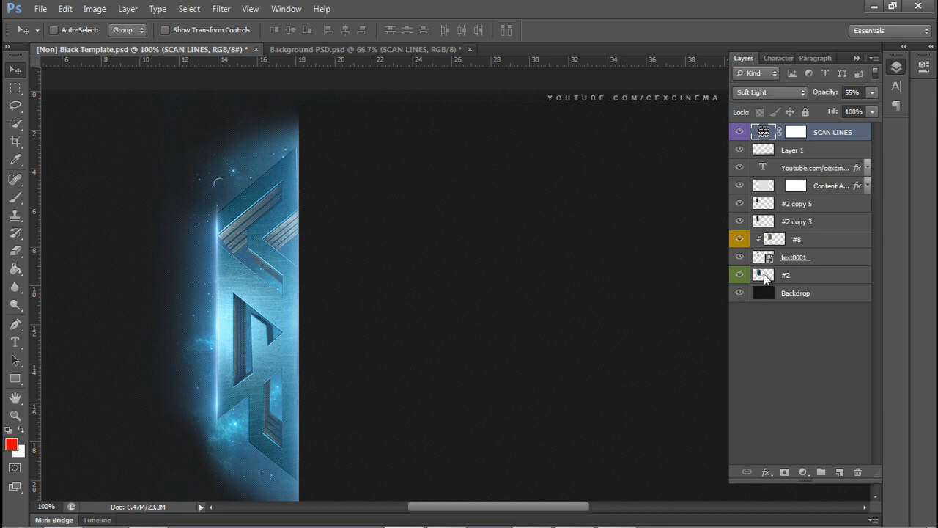
Step: Switch to the Background PSD and expand its Effects group of numbered layers
click(345, 50)
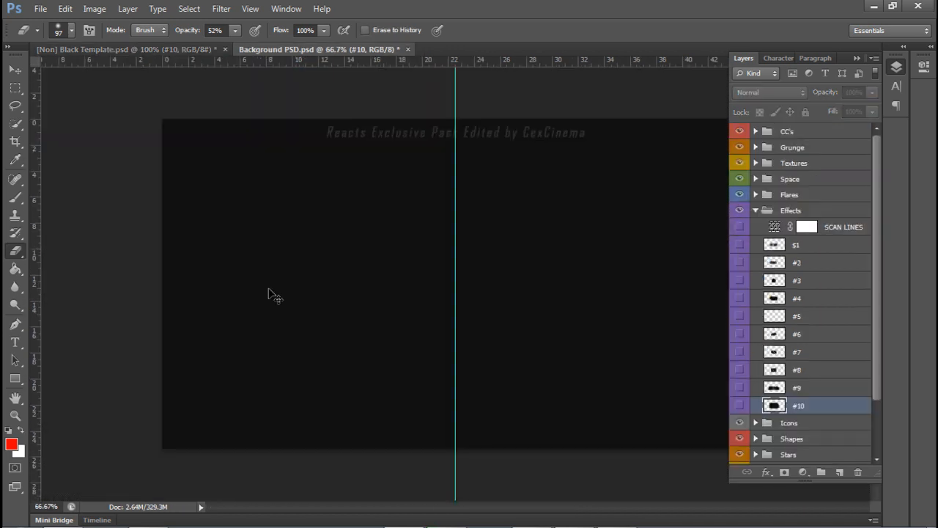
Step: Bring effects #4, #9, #10 and the CC's group into the banner with Green enabled
click(798, 300)
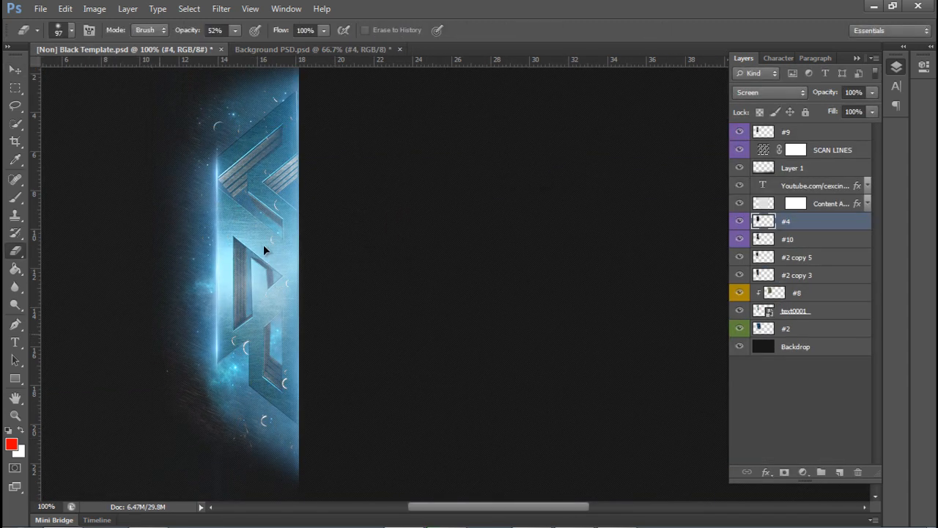
click(314, 50)
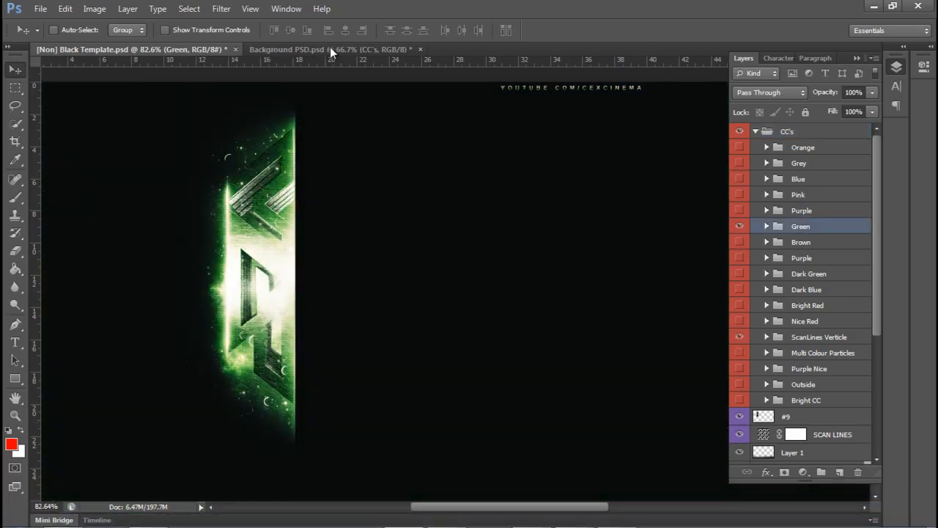
Step: Preview the ScanLines Verticle grade, hide it again and keep the Green grade on
click(818, 336)
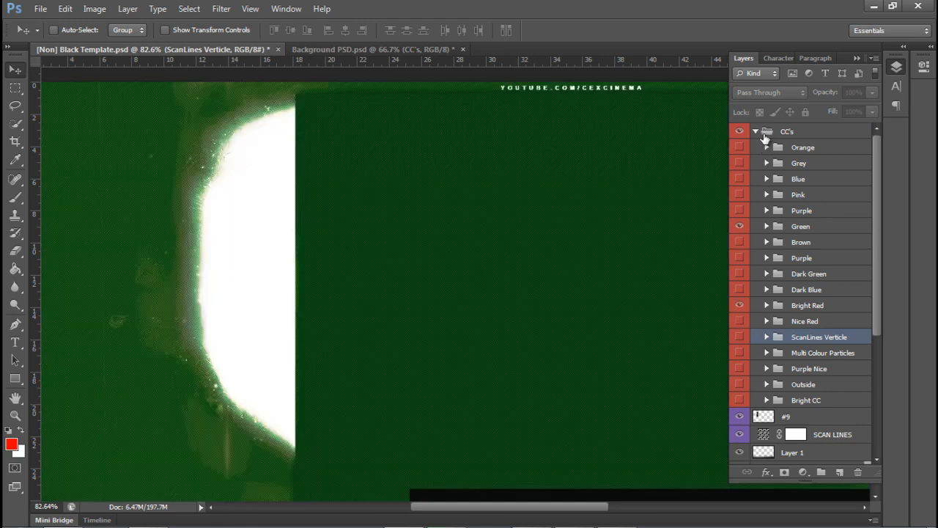
click(739, 226)
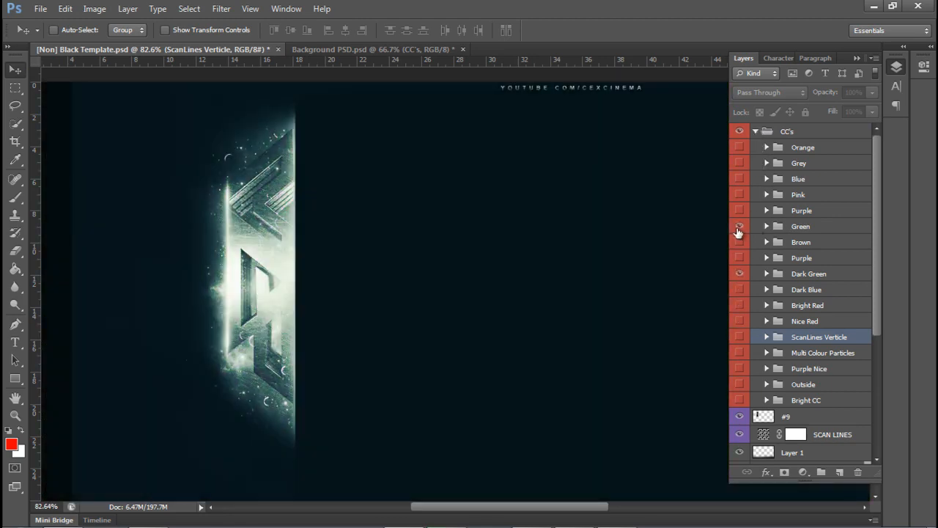
click(739, 226)
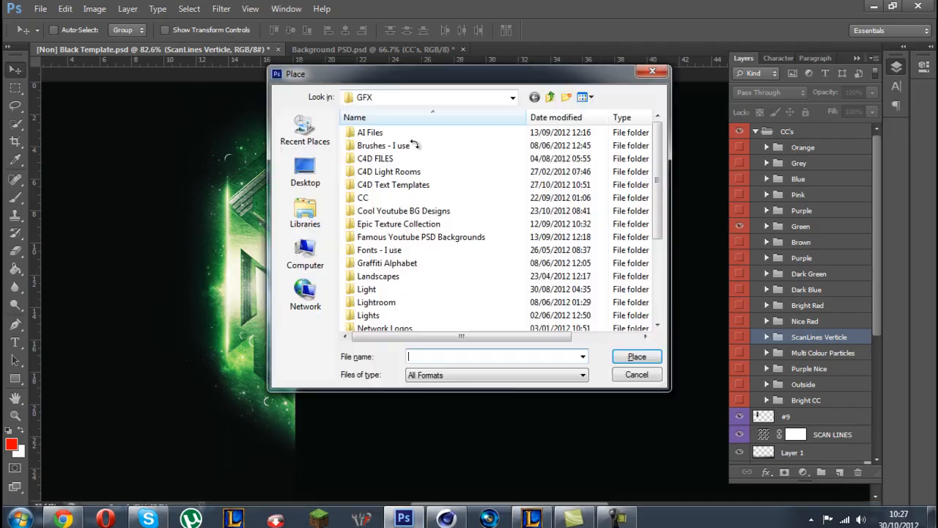
Step: Place the 'text cd' overlay file over the logo and blend it with Hard Light
click(636, 356)
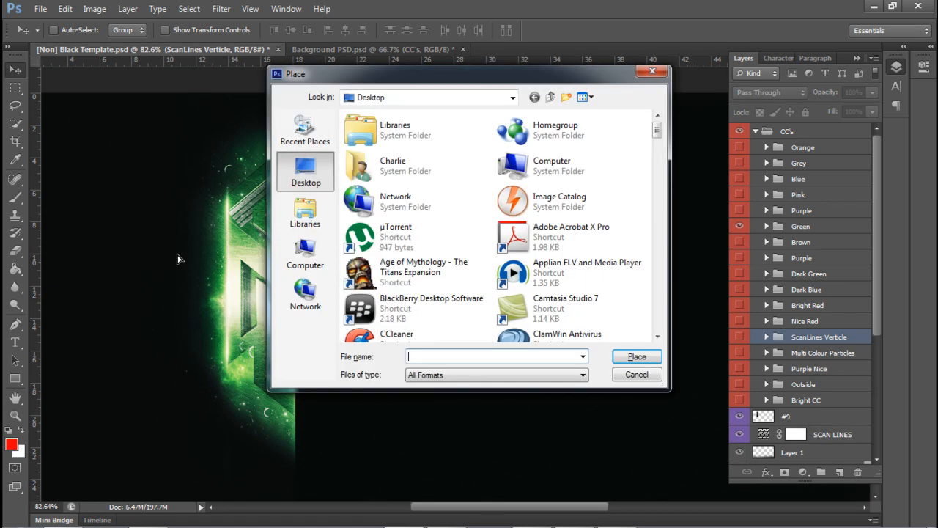
click(637, 356)
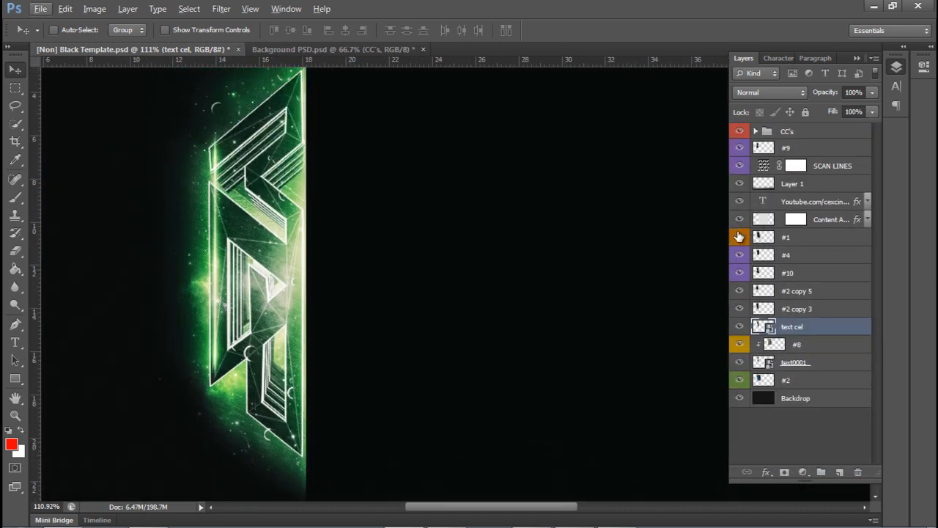
click(768, 91)
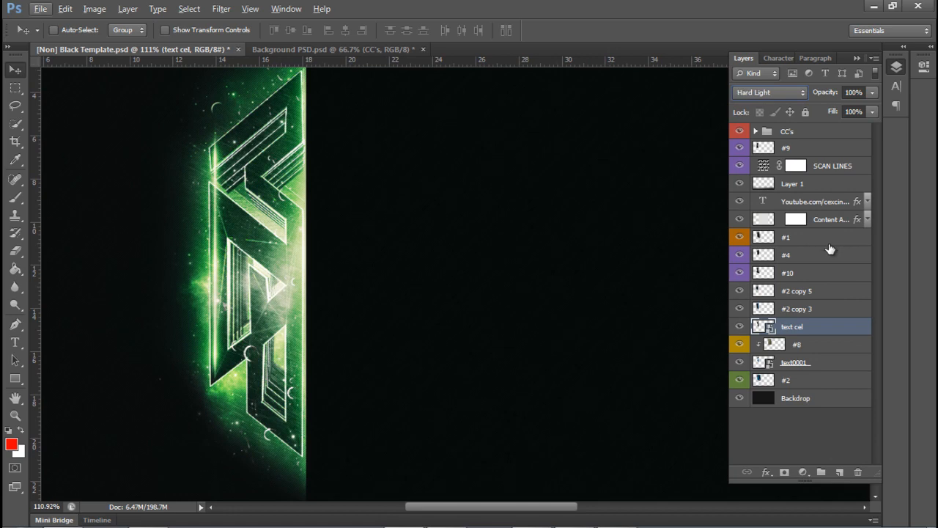